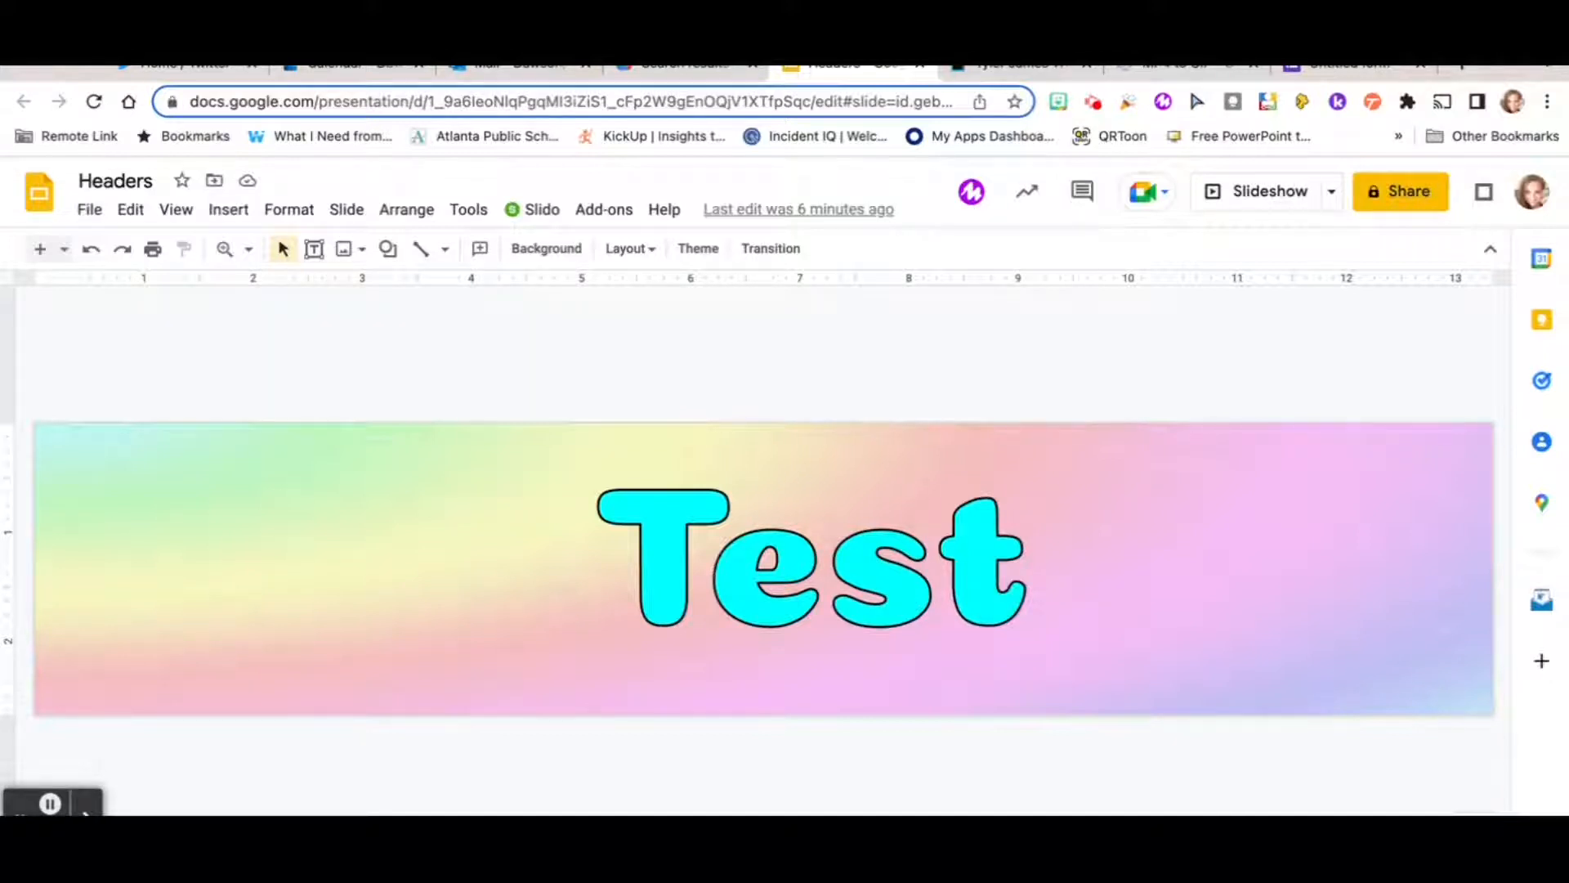
# Copy the dancing GIF's share link from Giphy
pyautogui.click(1011, 64)
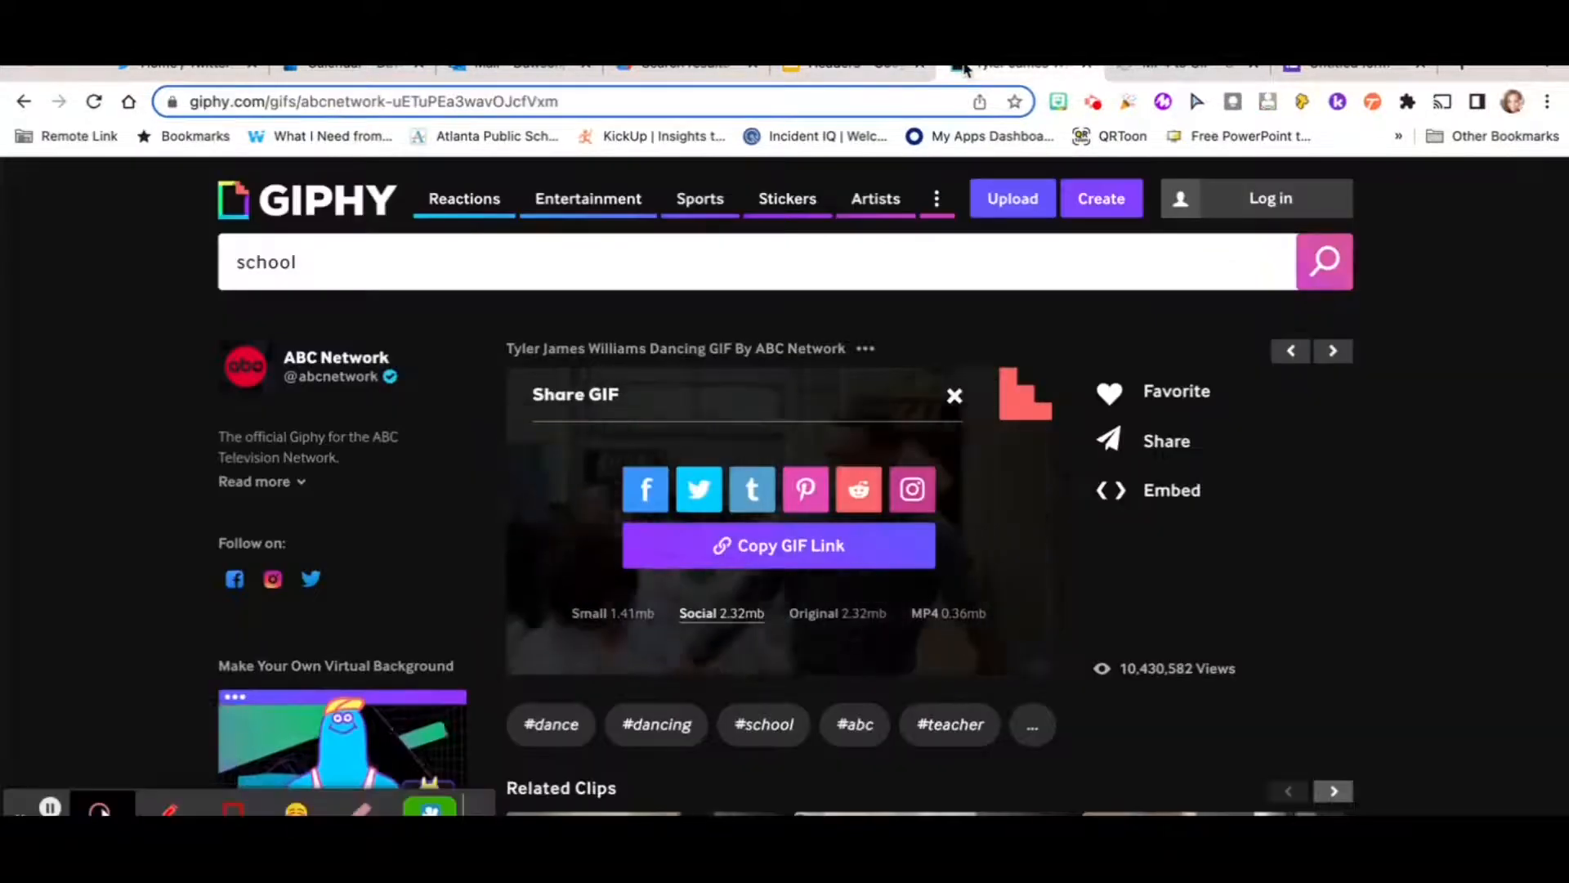
pyautogui.click(778, 545)
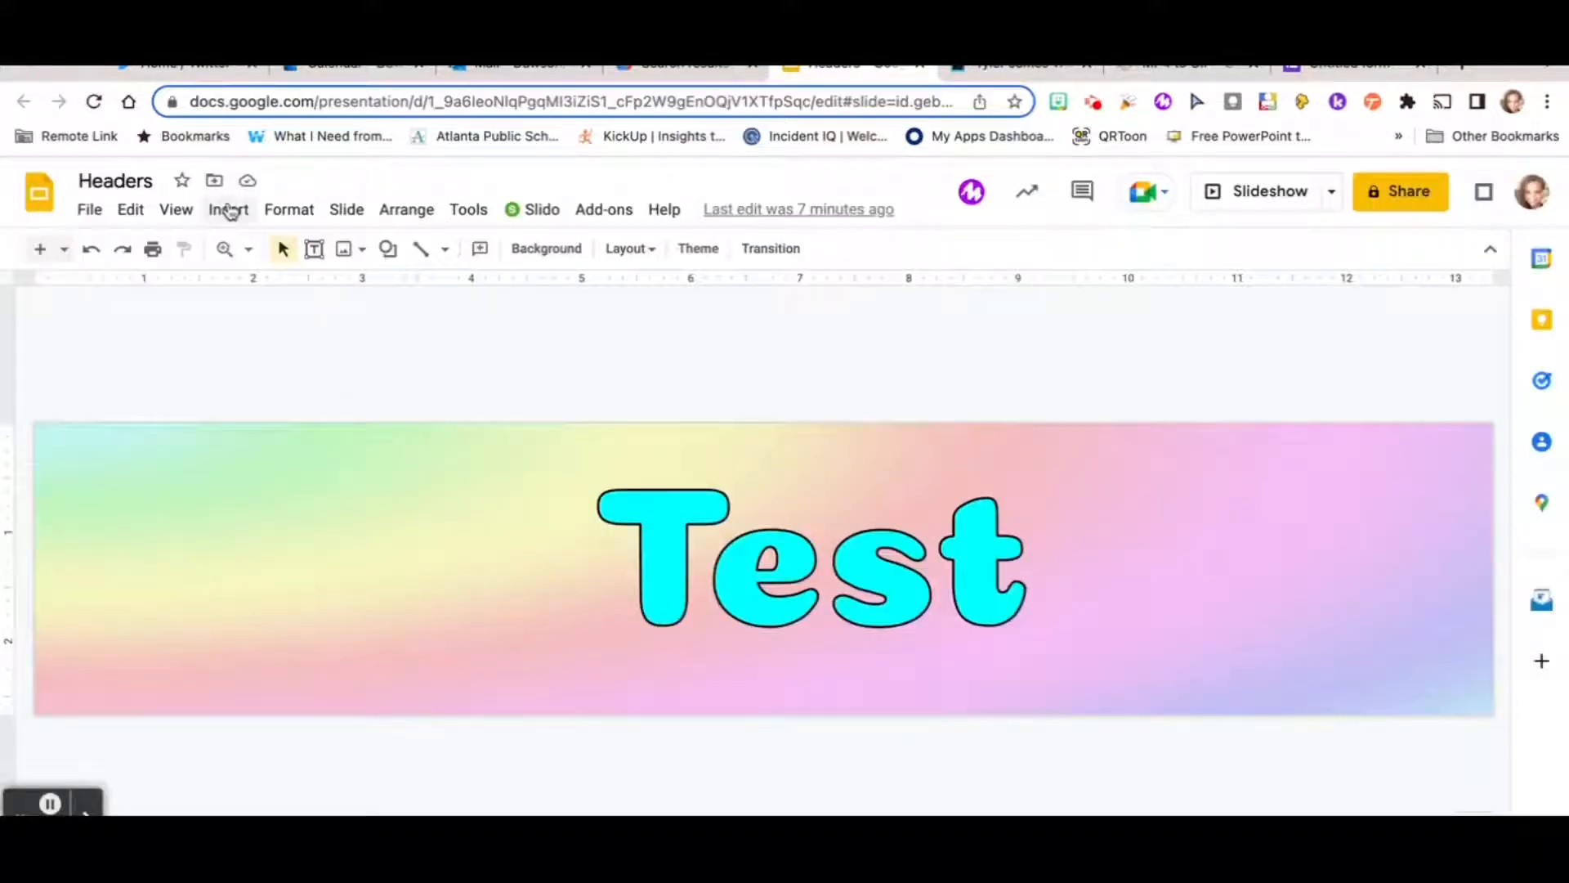
# Insert the dancing GIF by URL onto the Test header slide
pyautogui.click(228, 209)
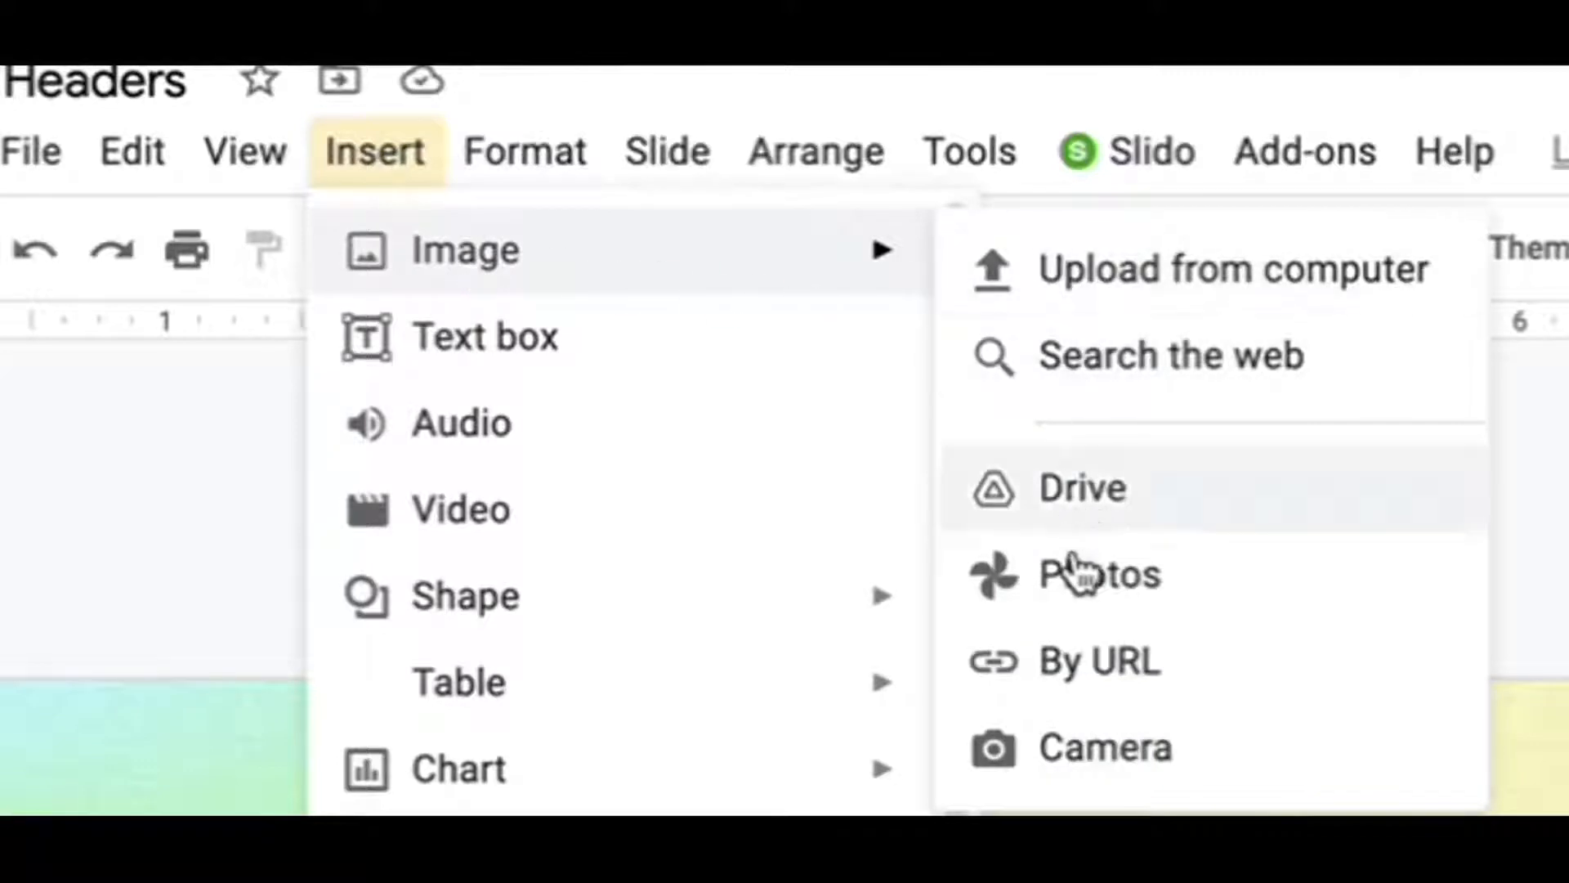
pyautogui.click(1098, 661)
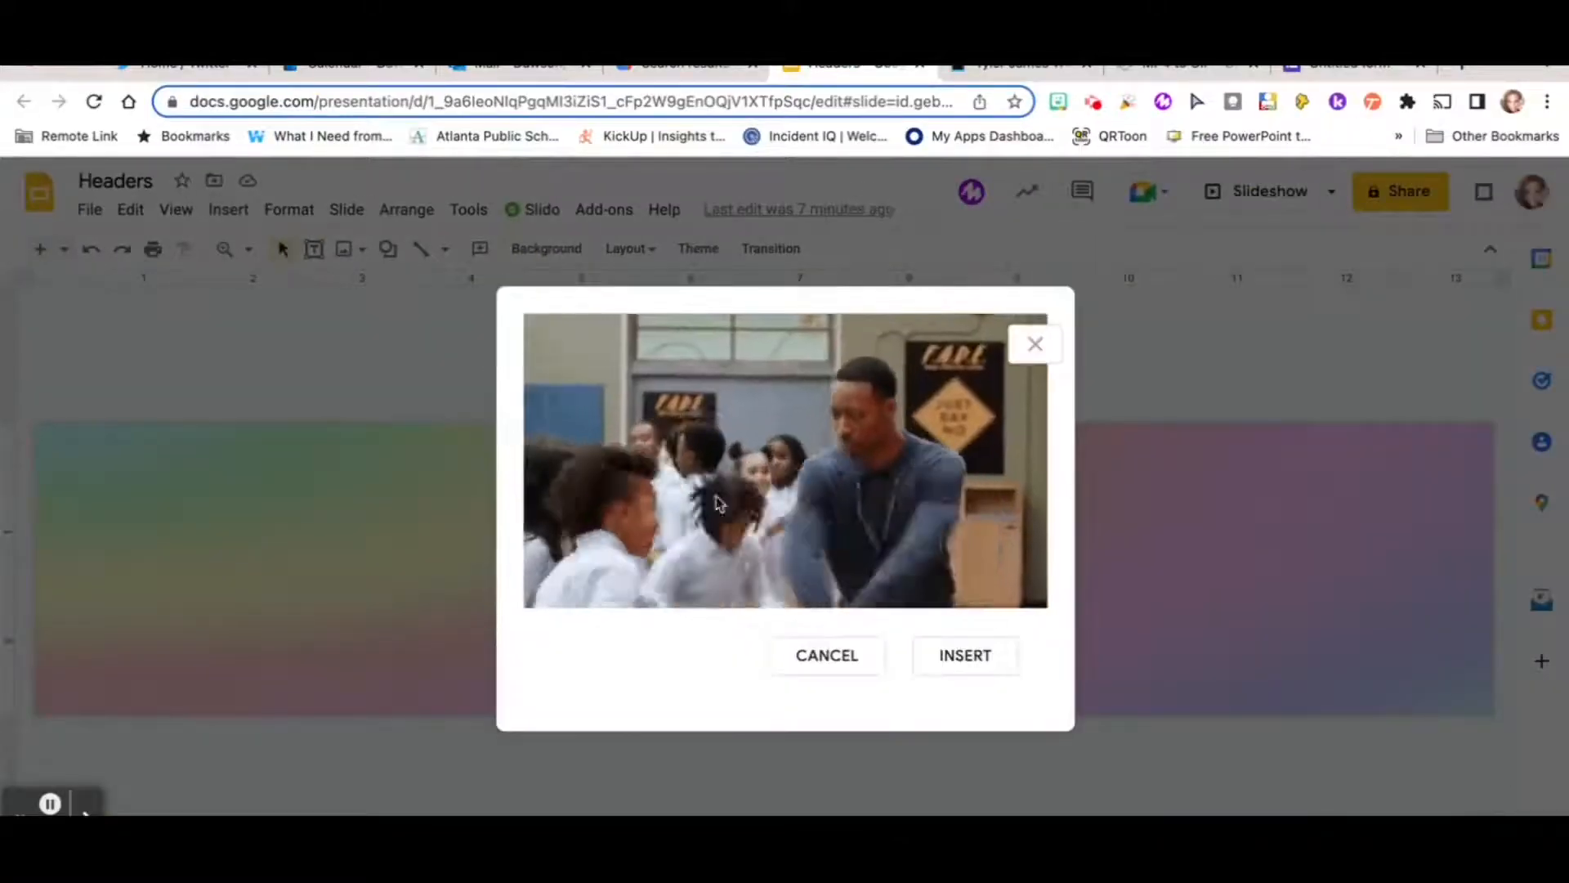
pyautogui.click(964, 654)
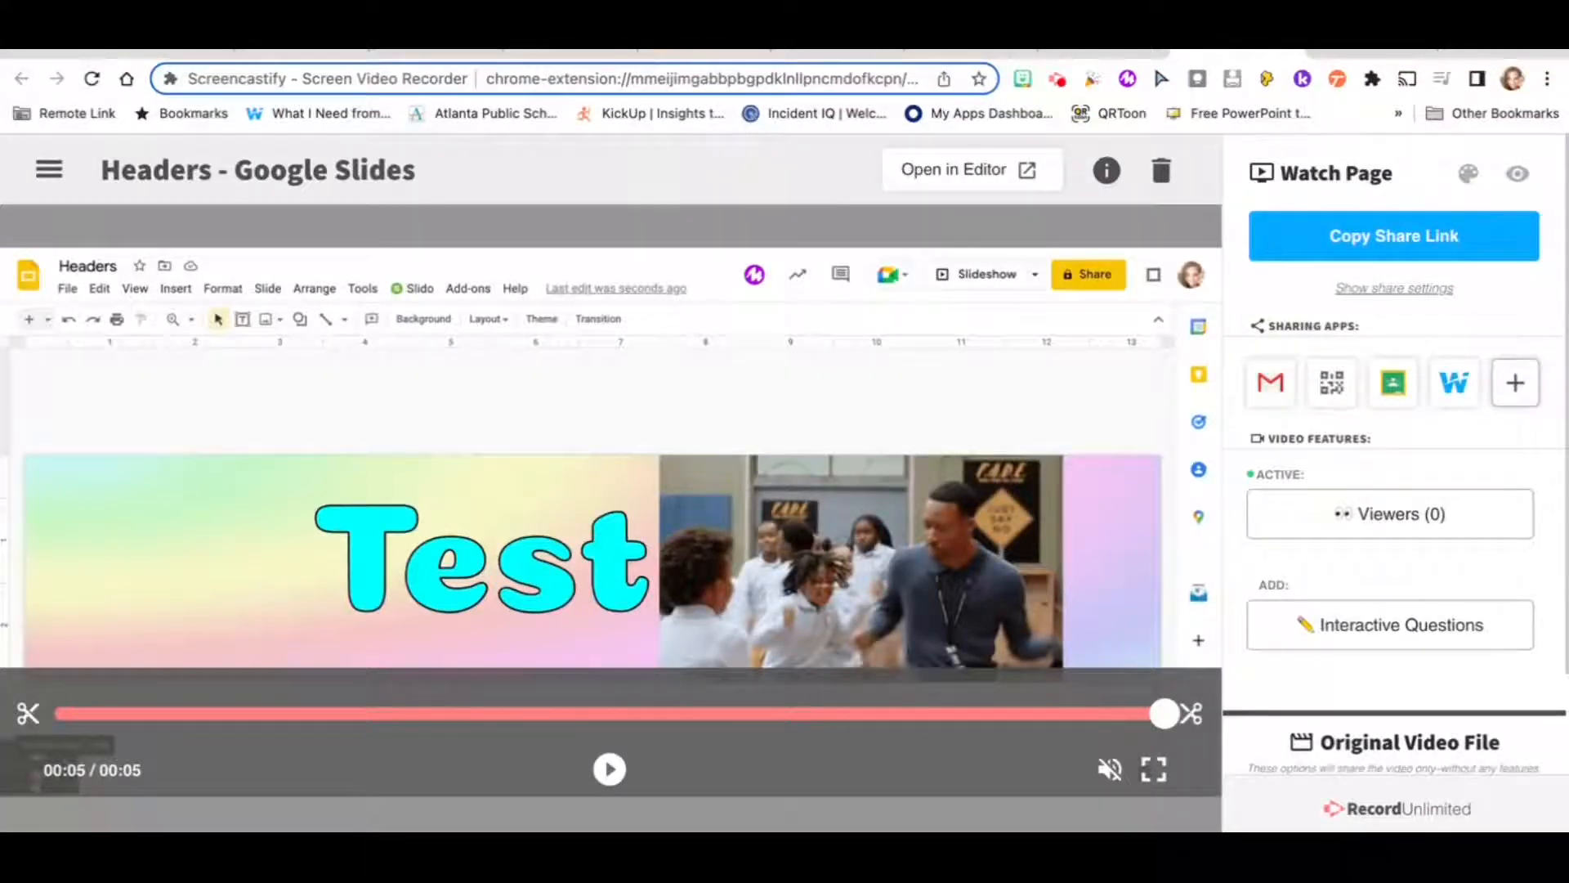
# Crop the Screencastify recording to the Test header banner and show export options
pyautogui.click(970, 169)
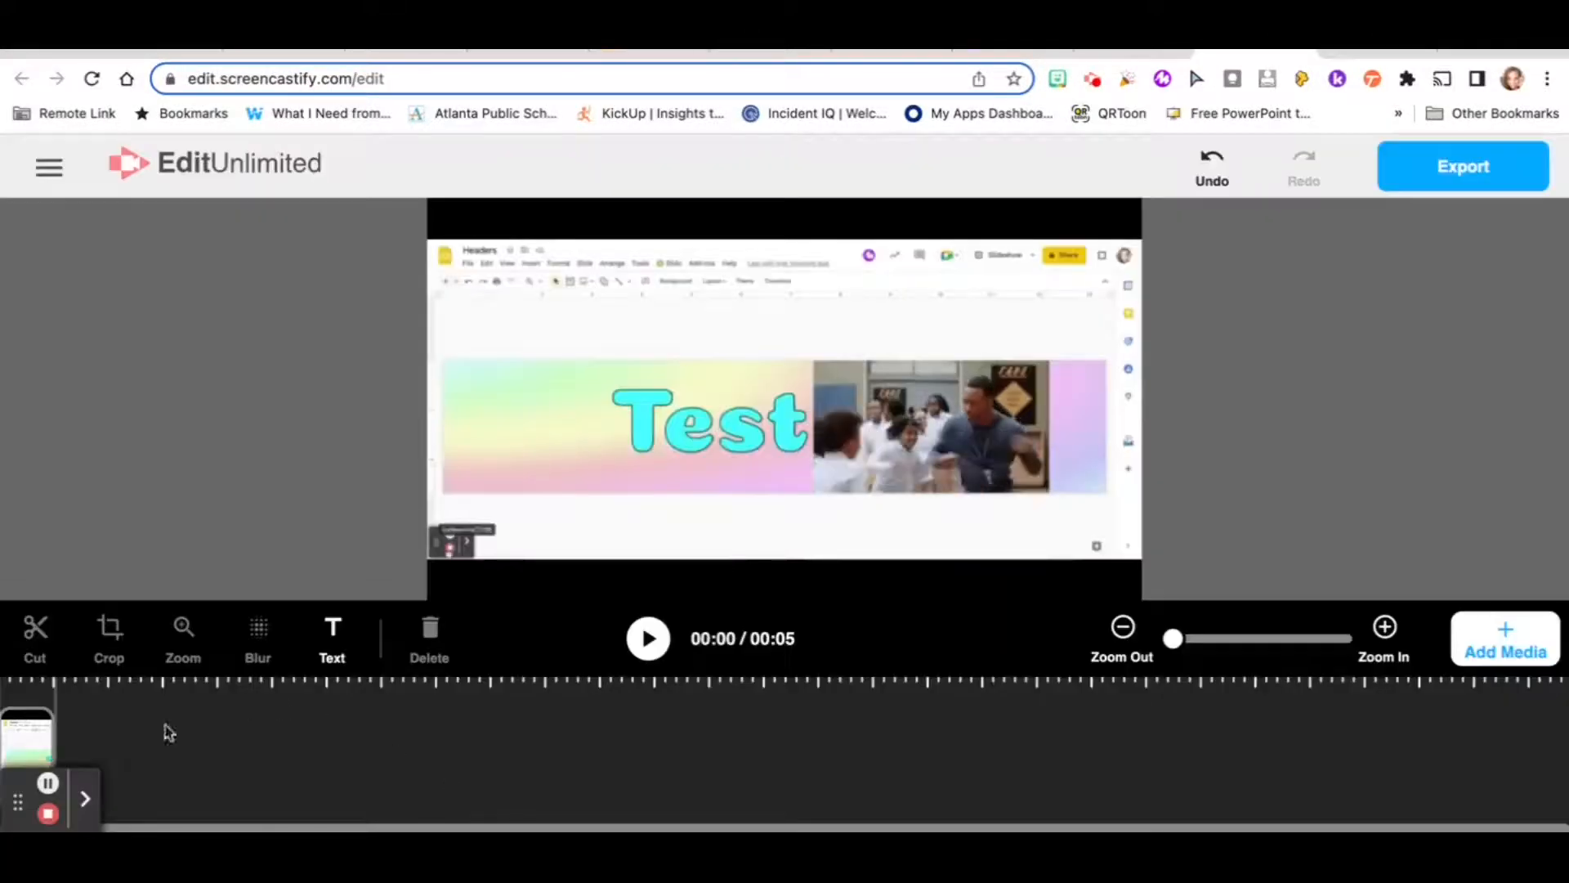
pyautogui.click(108, 638)
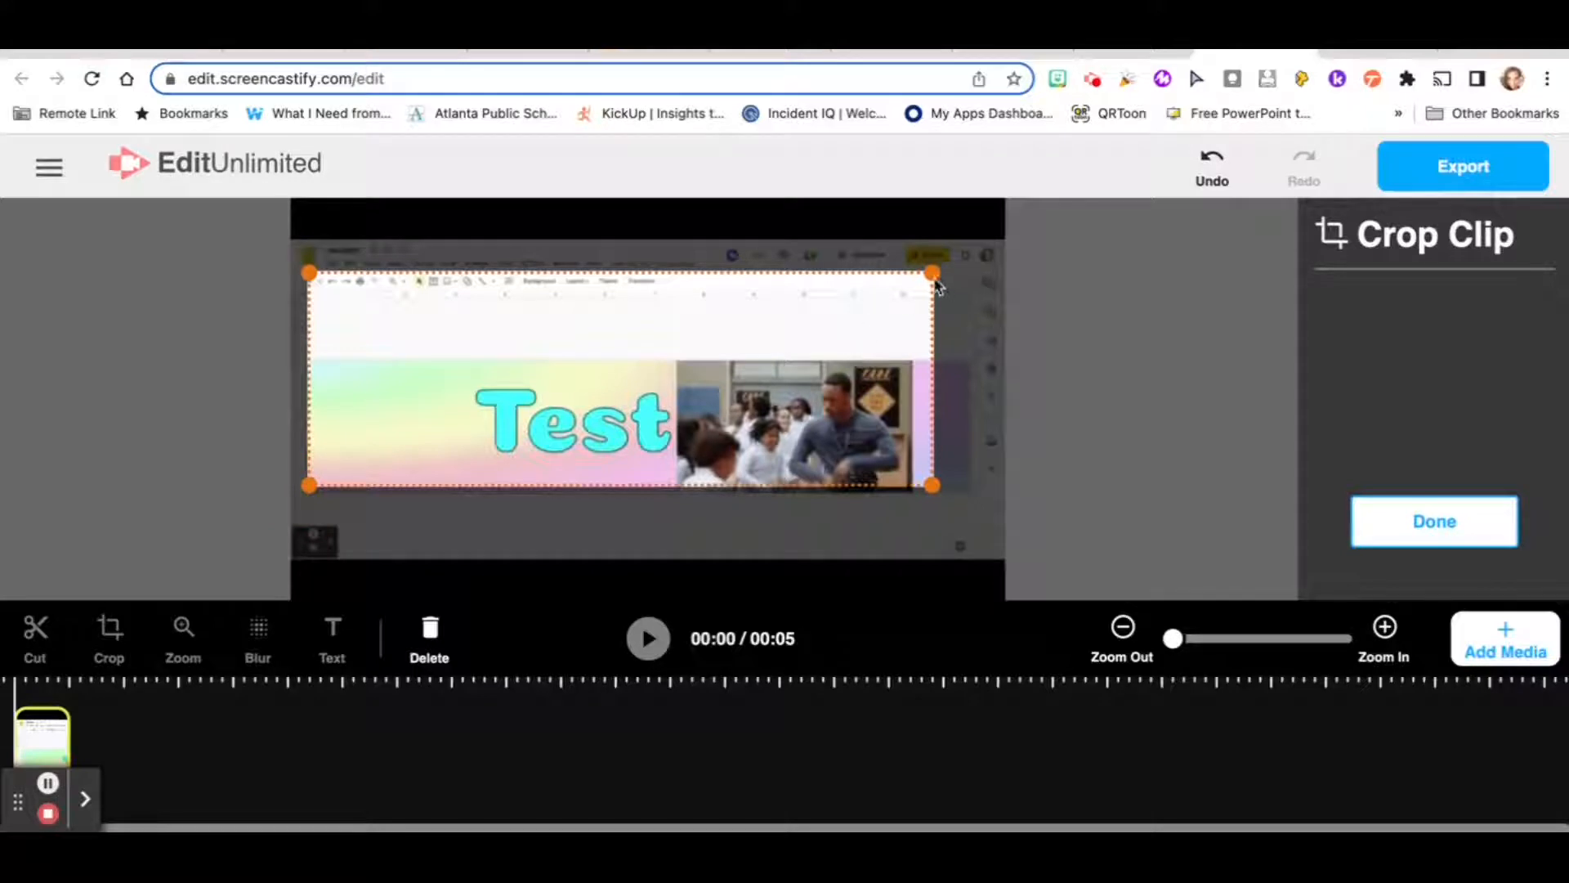
pyautogui.click(1432, 521)
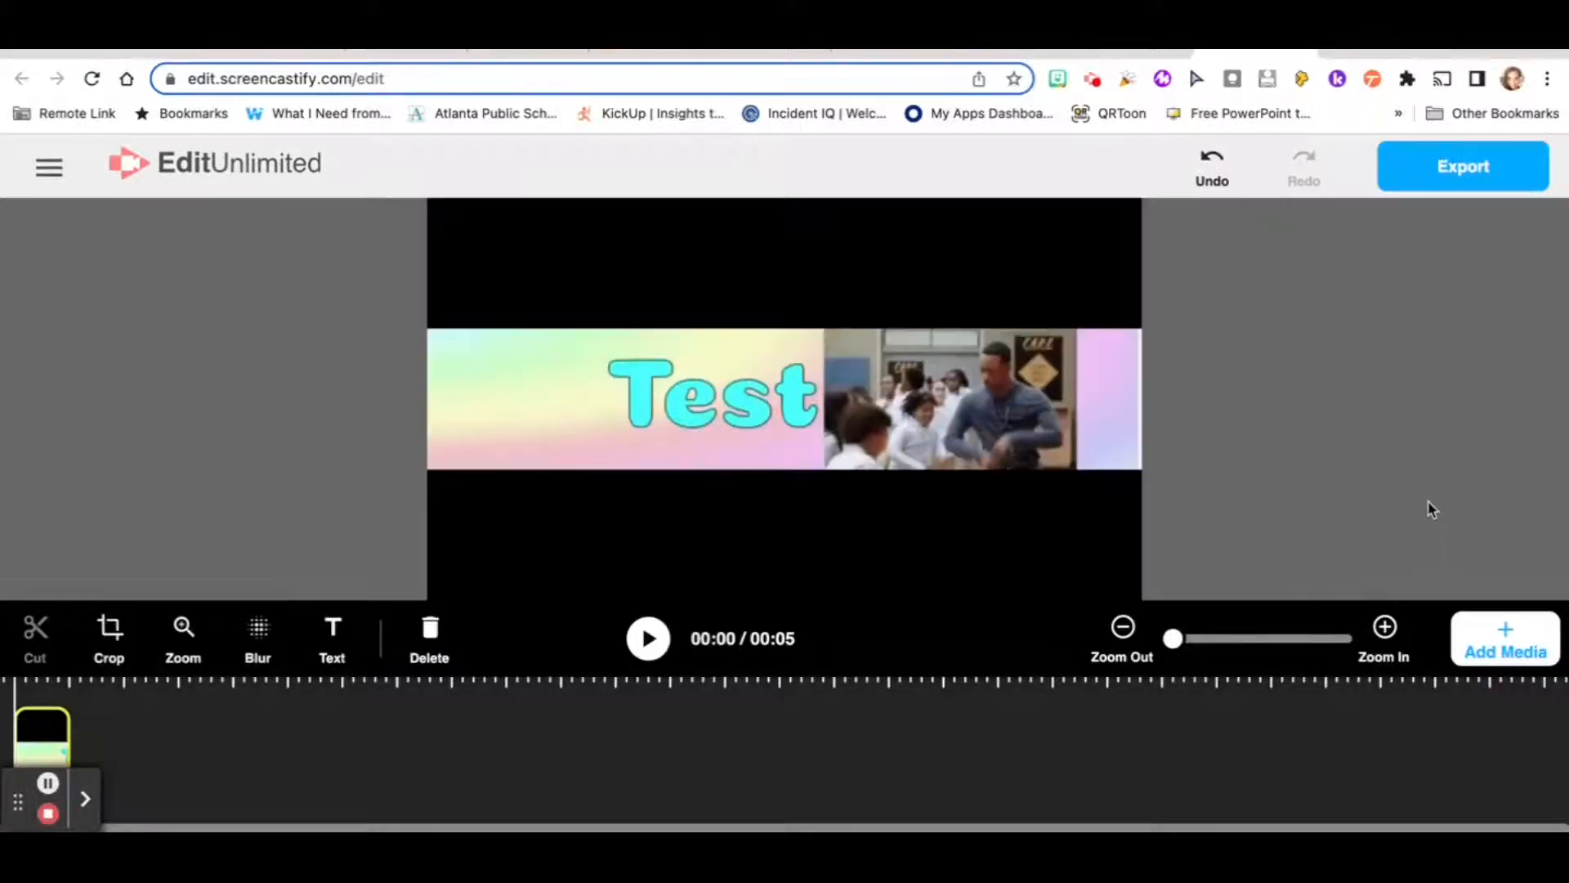
pyautogui.click(1463, 166)
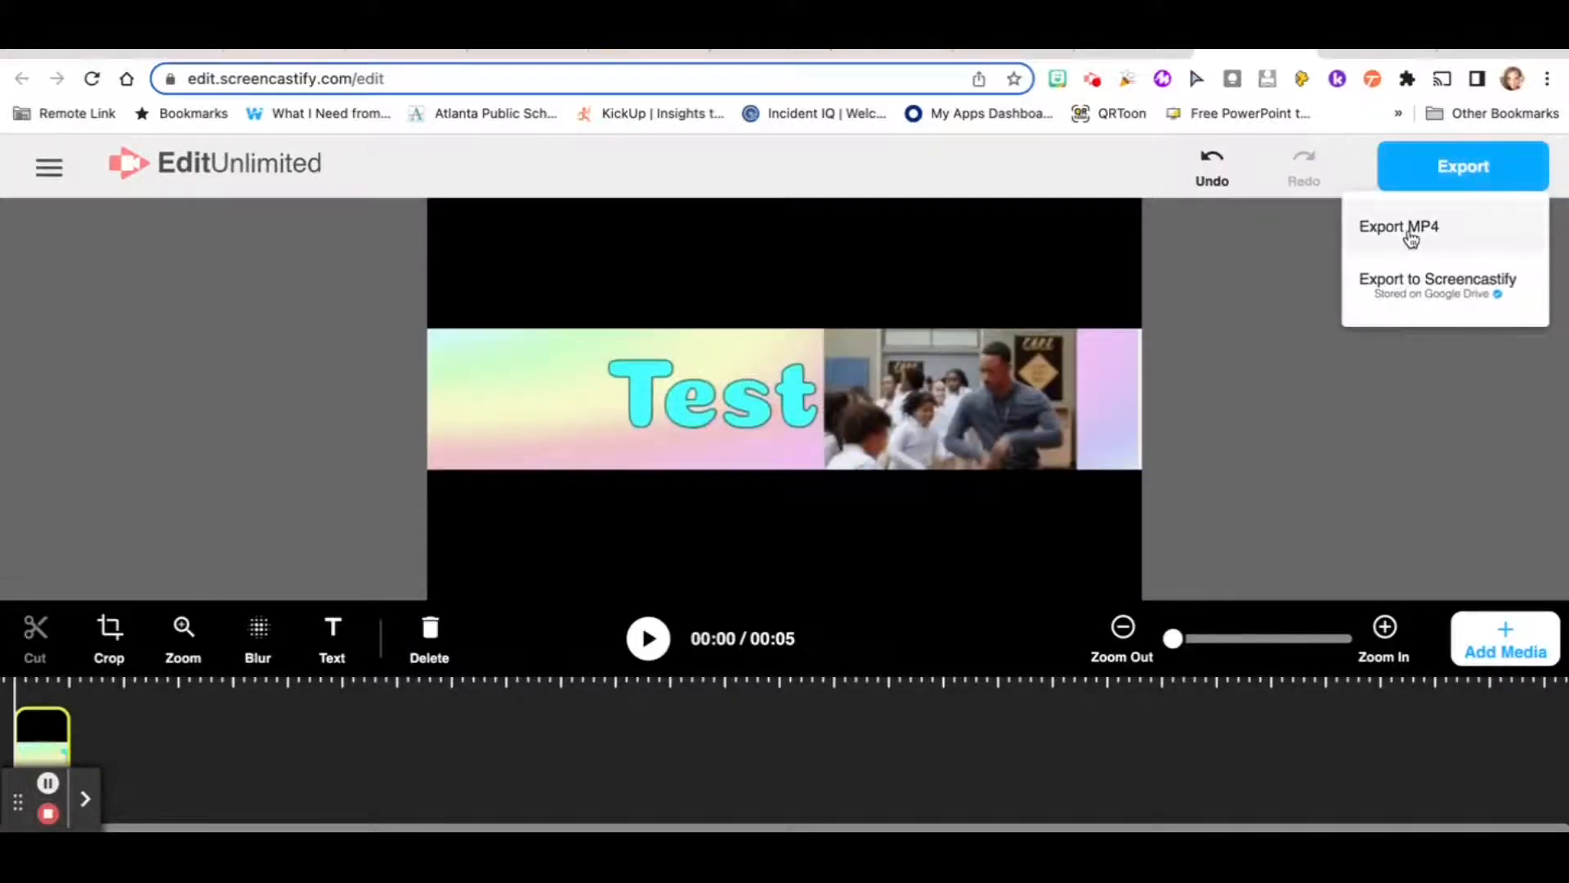
# Export the cropped recording as an MP4 named 'test header1'
pyautogui.click(1398, 226)
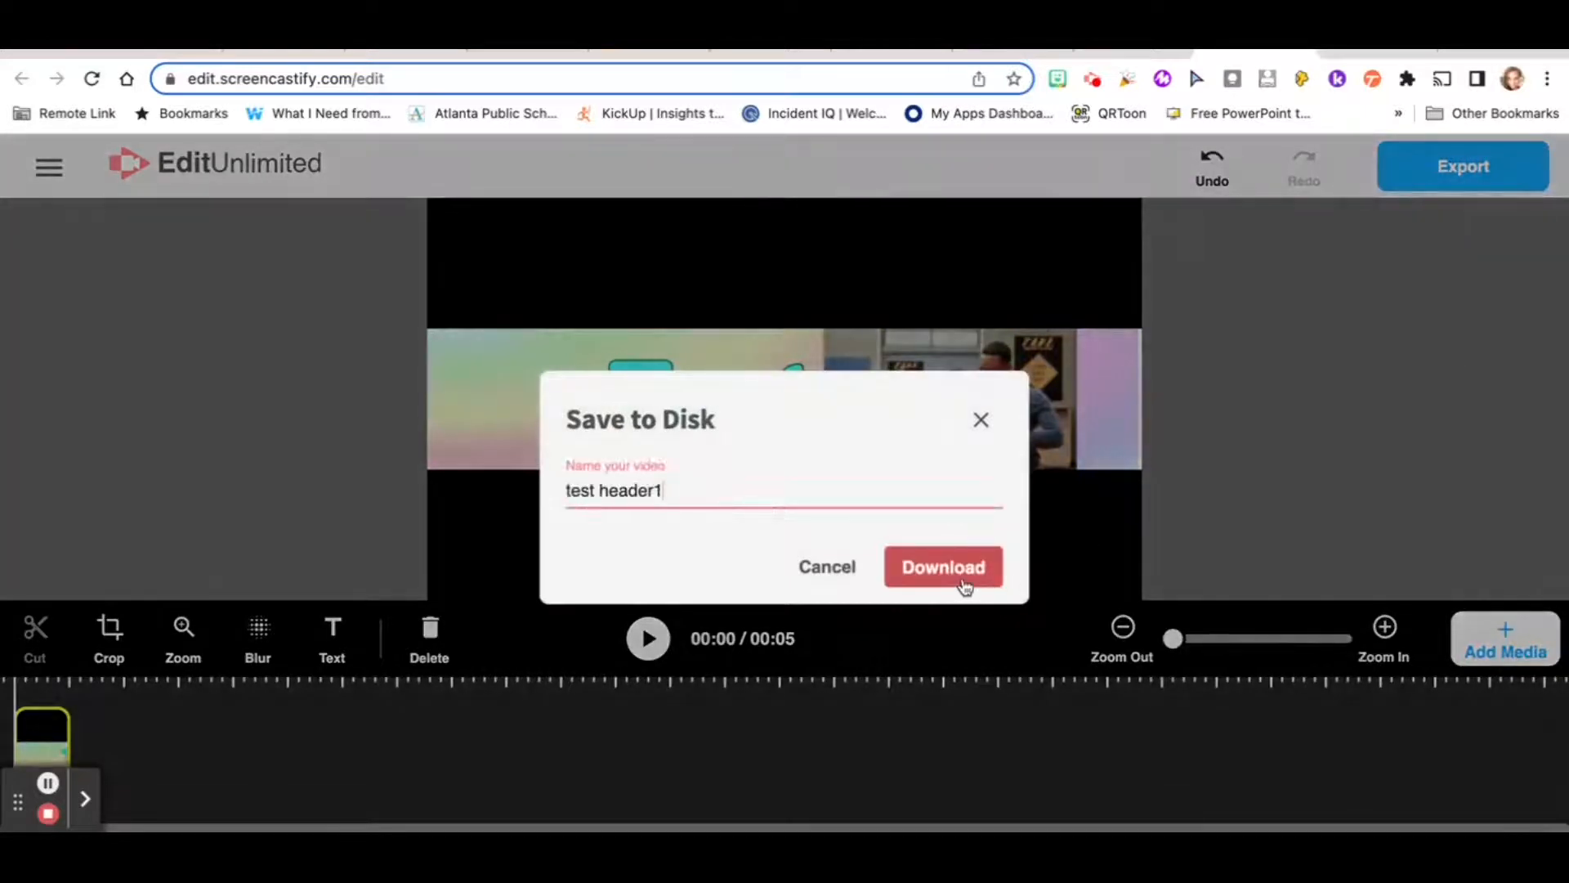
pyautogui.click(941, 566)
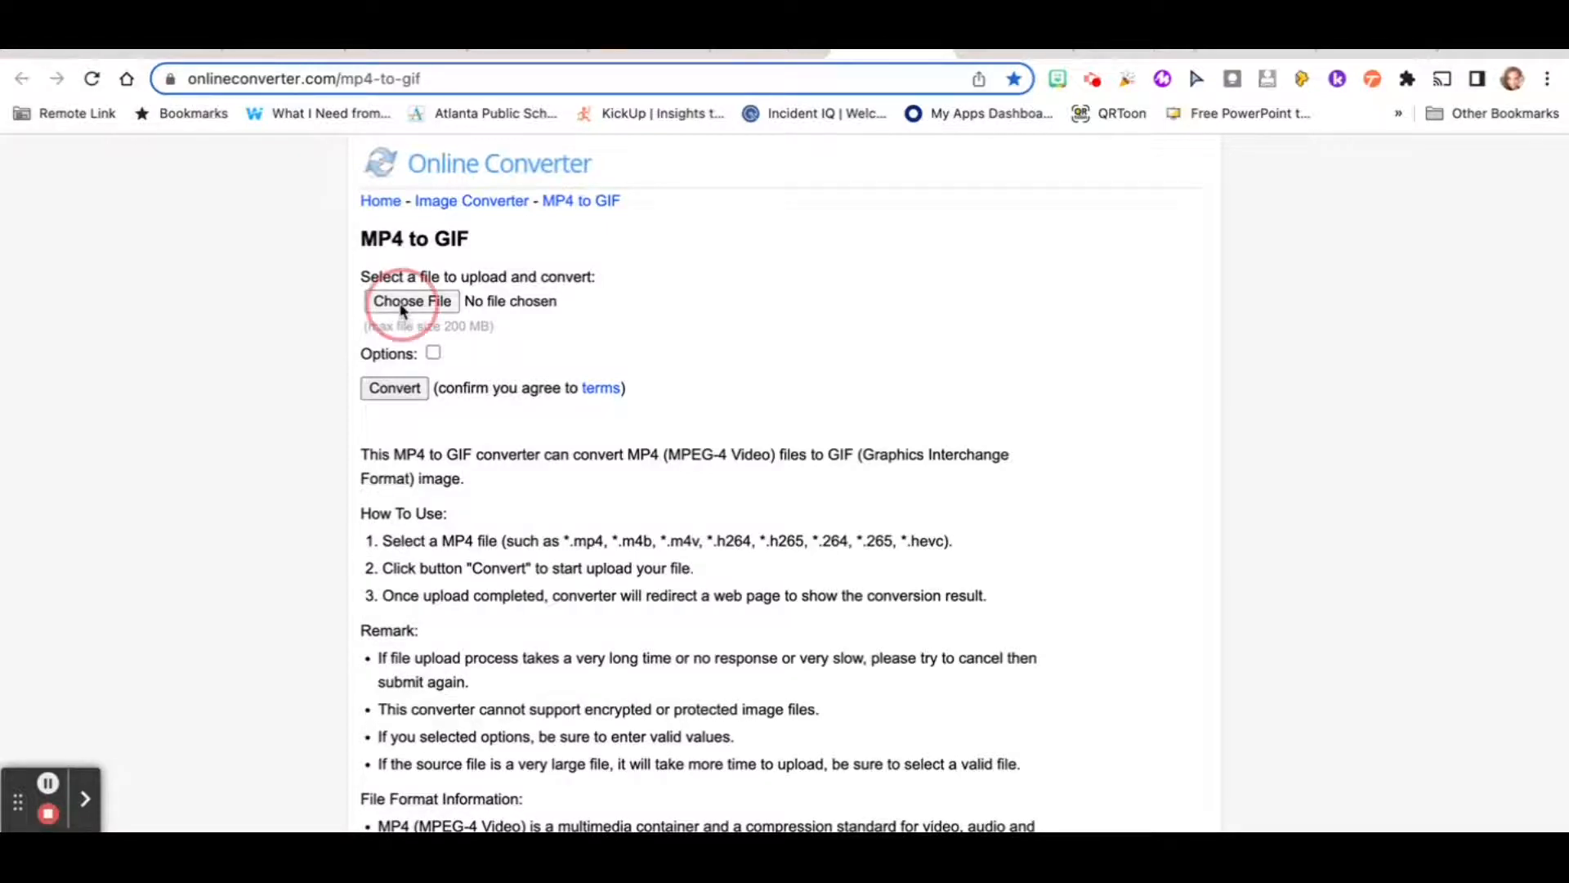
# Upload the header MP4 from Downloads to Online Converter for GIF conversion
pyautogui.click(411, 302)
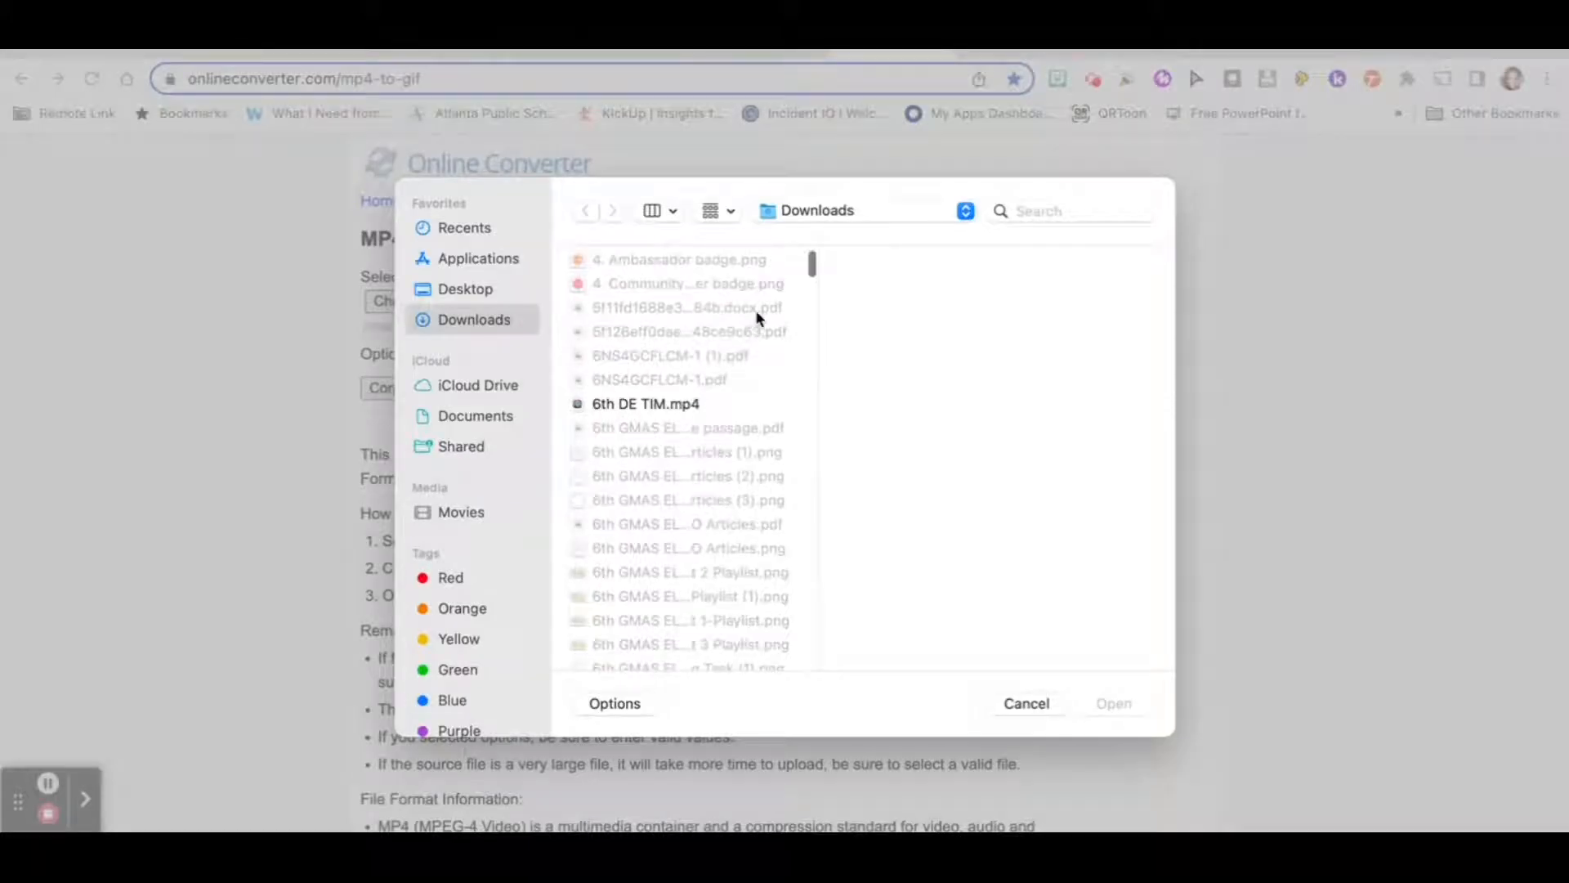
pyautogui.click(1113, 702)
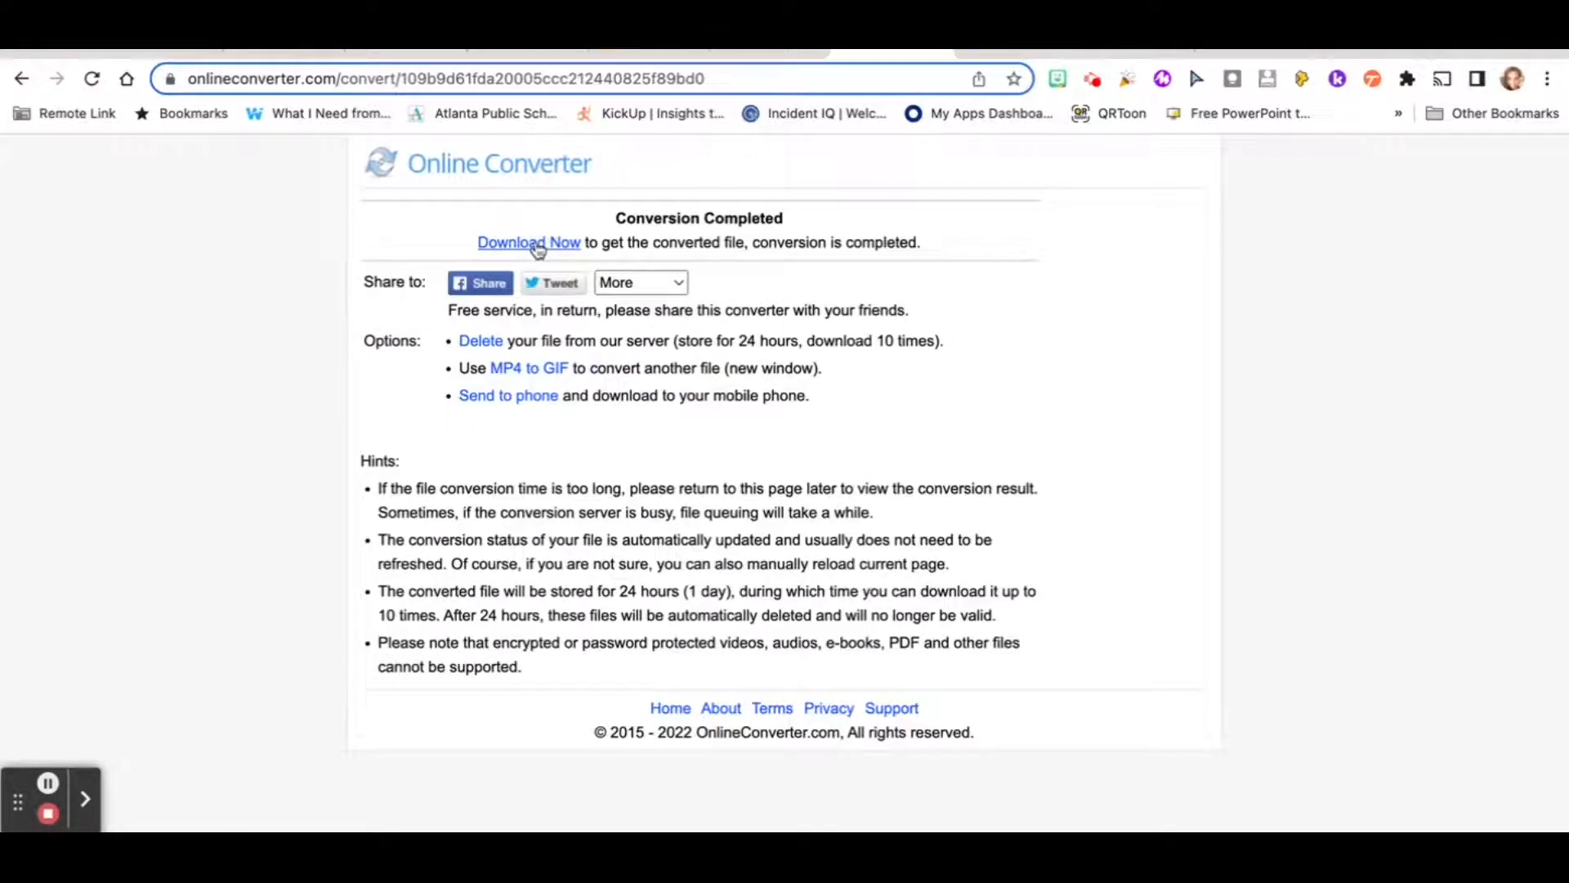
pyautogui.moveTo(529, 242)
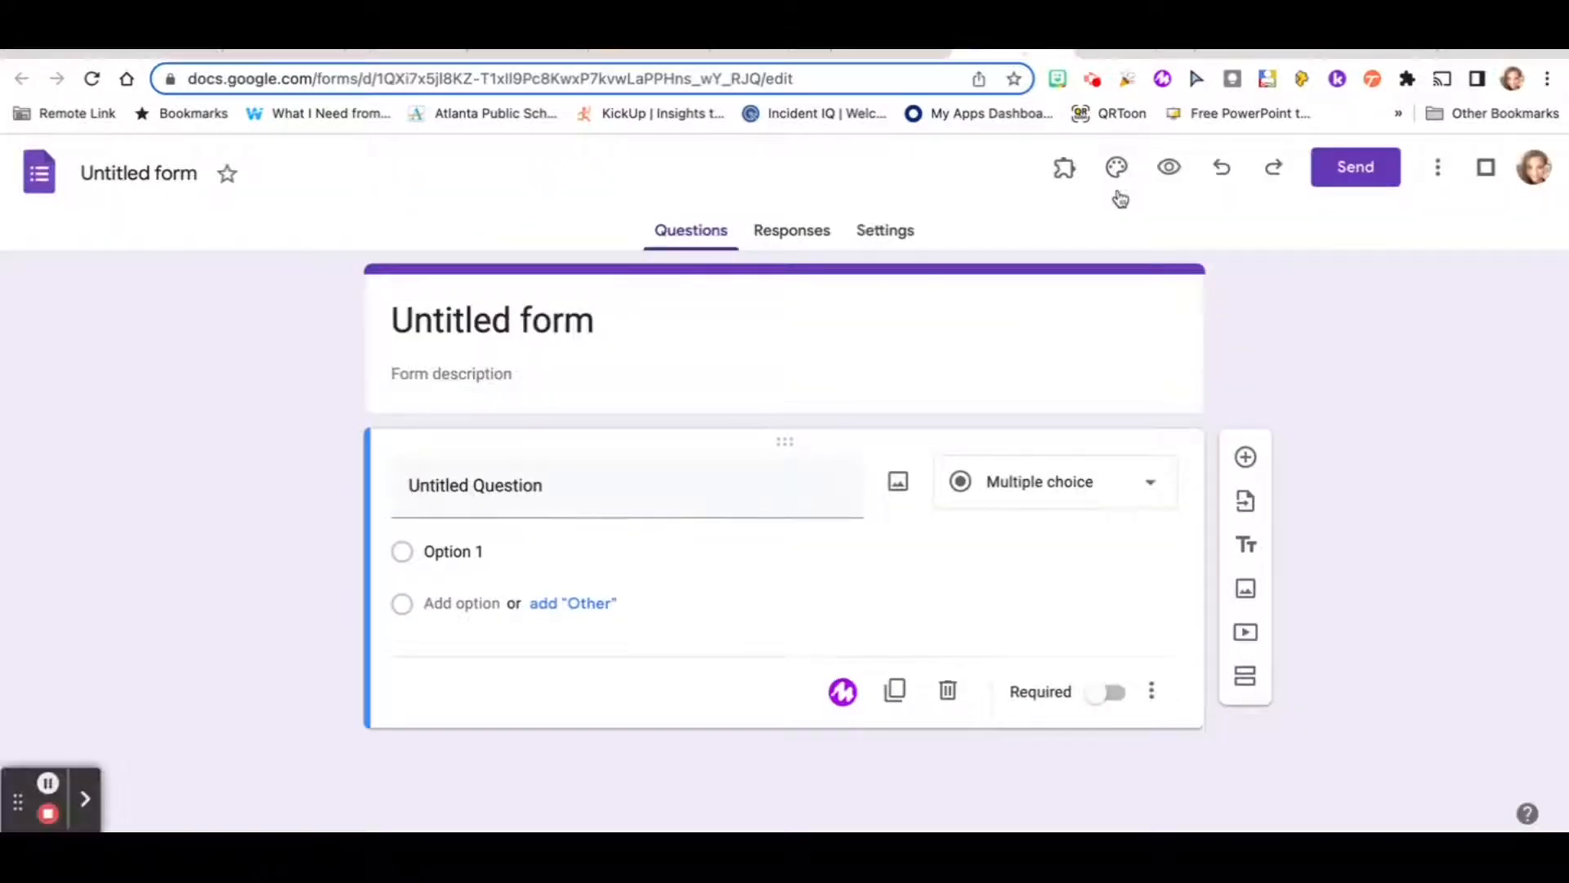
# Upload the converted Test header GIF as the form's theme header image
pyautogui.click(1117, 167)
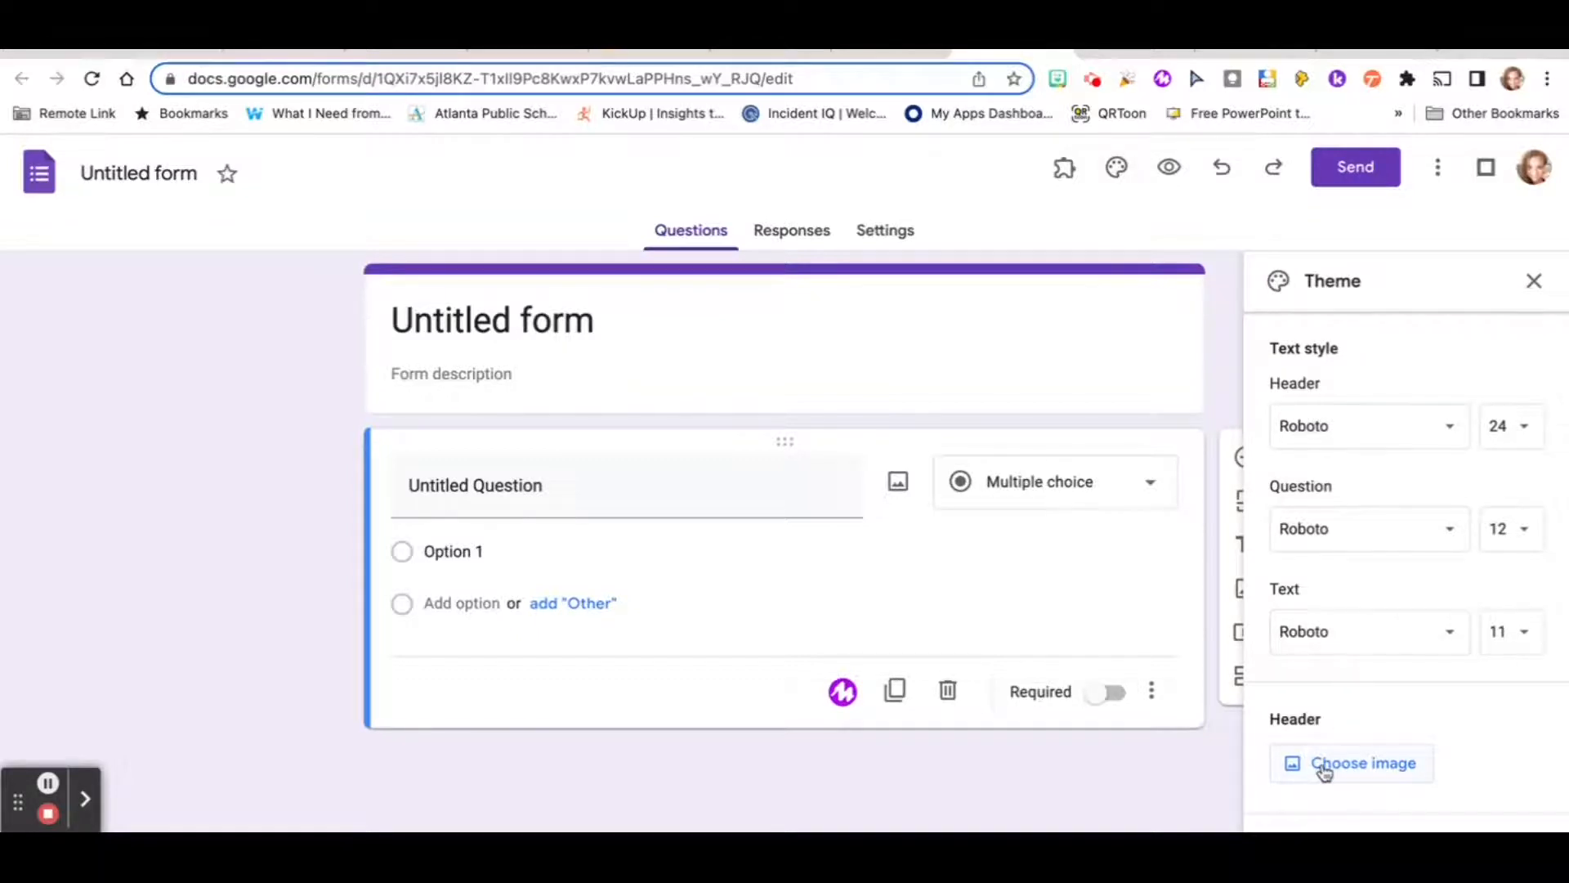
pyautogui.click(1362, 763)
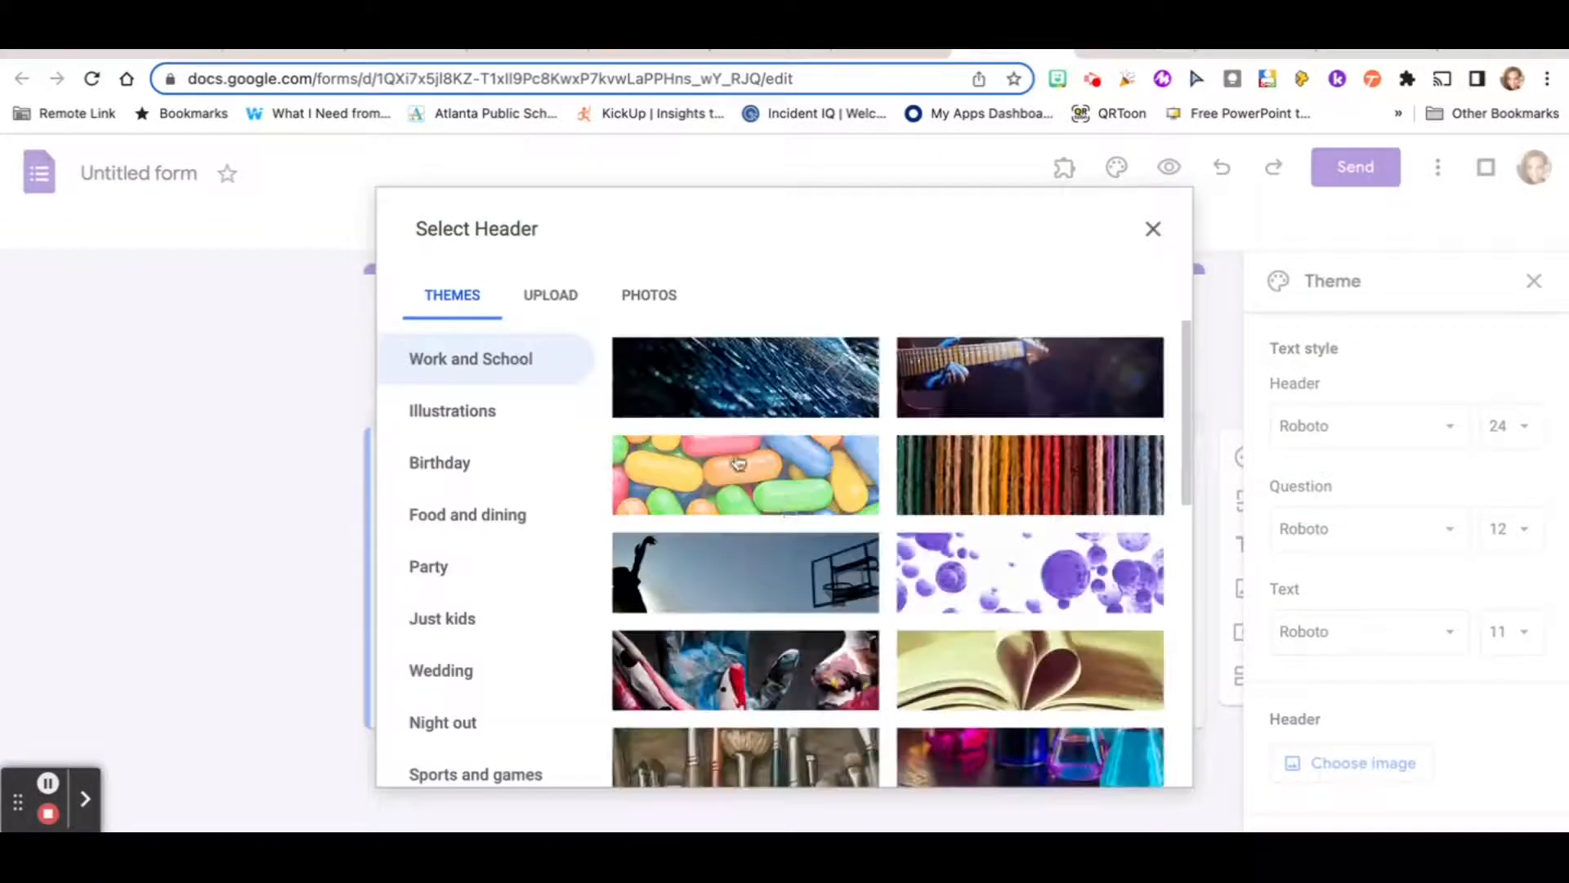
pyautogui.click(550, 294)
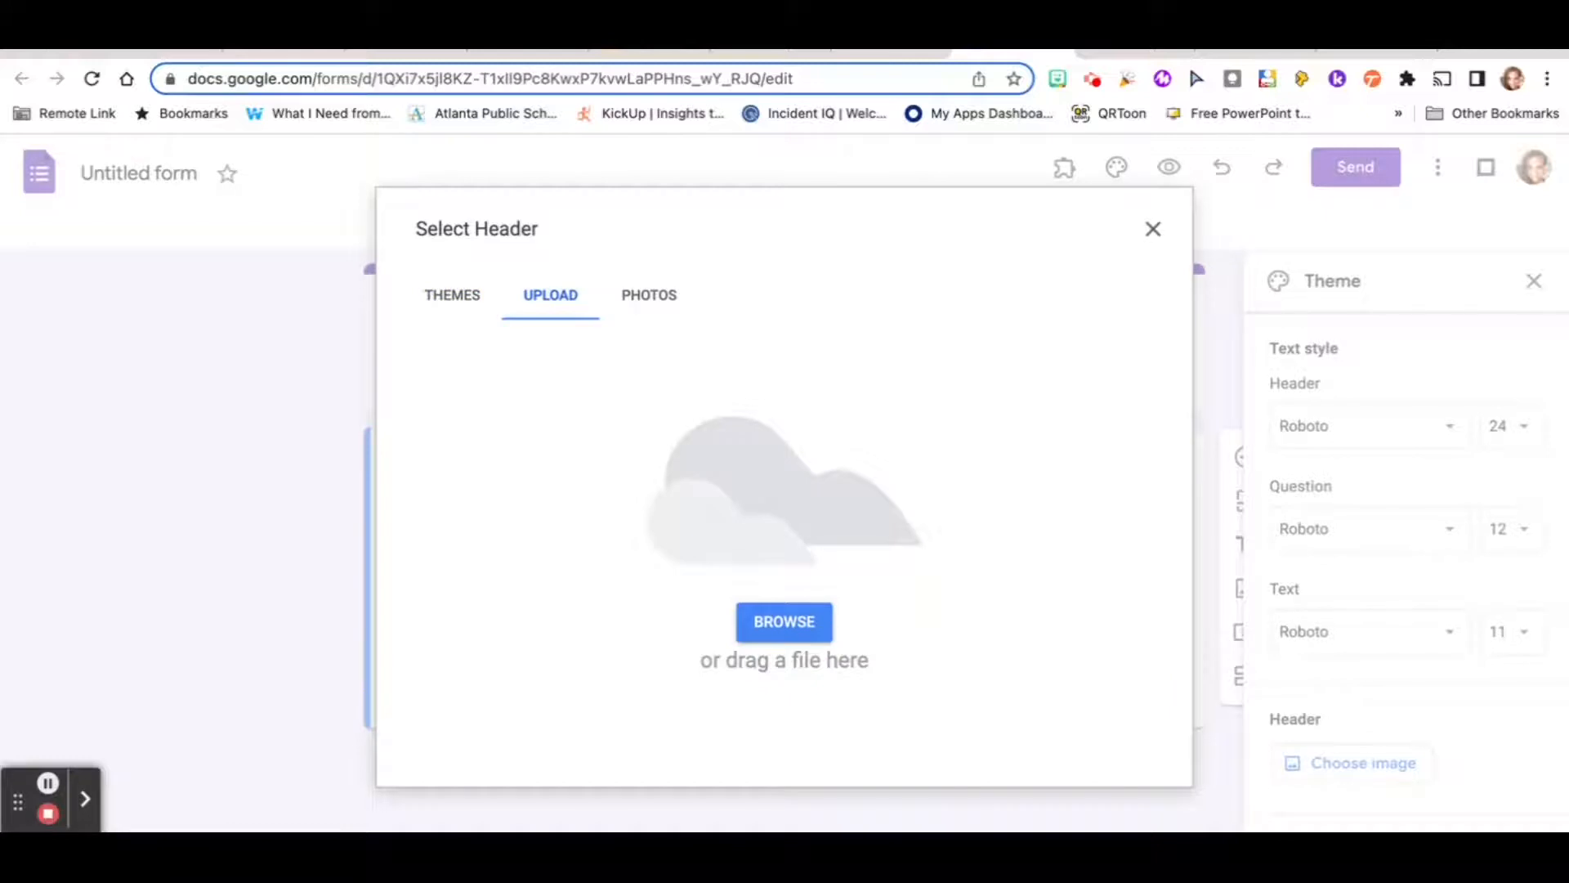
pyautogui.click(784, 622)
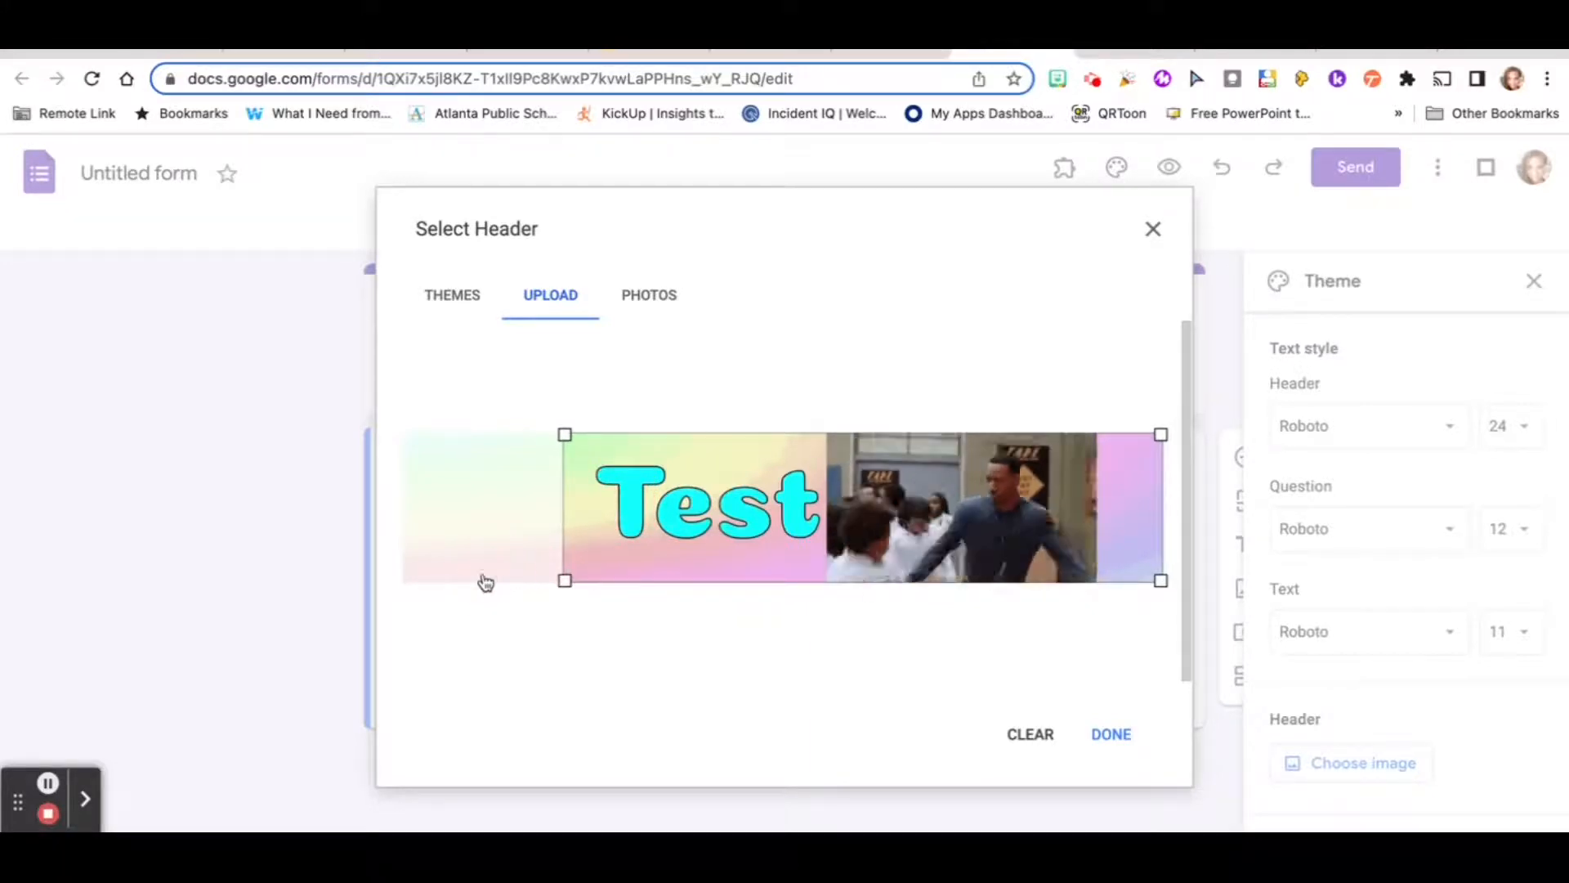
pyautogui.click(1111, 734)
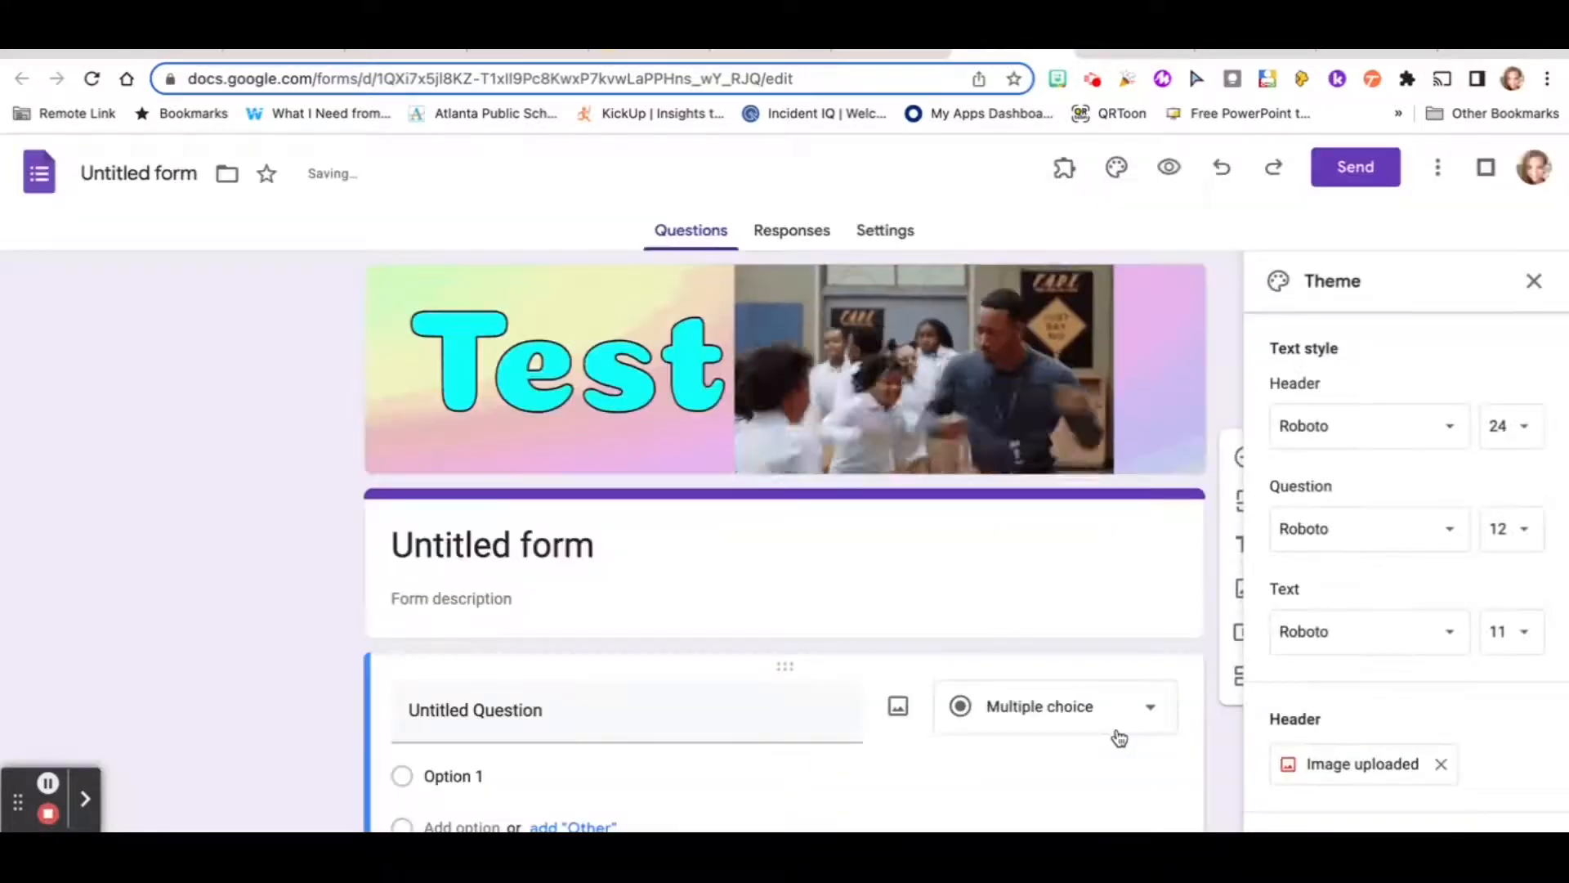